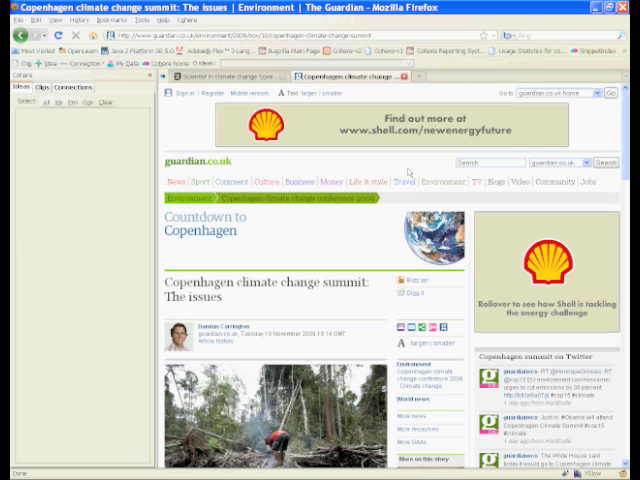
{"action": "mouse_move", "coordinate": [380, 247]}
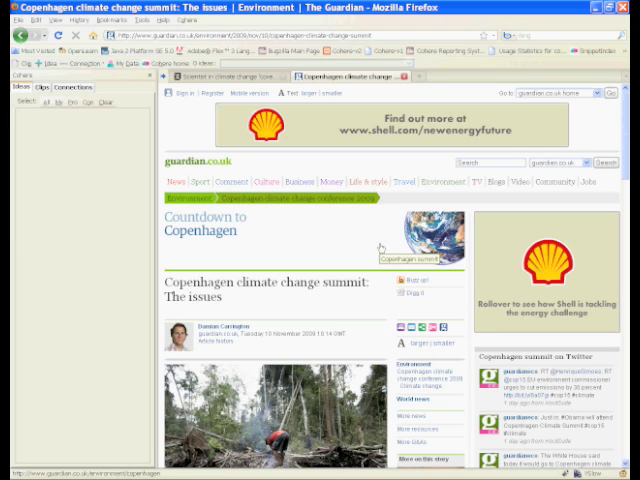
{"action": "mouse_move", "coordinate": [380, 247]}
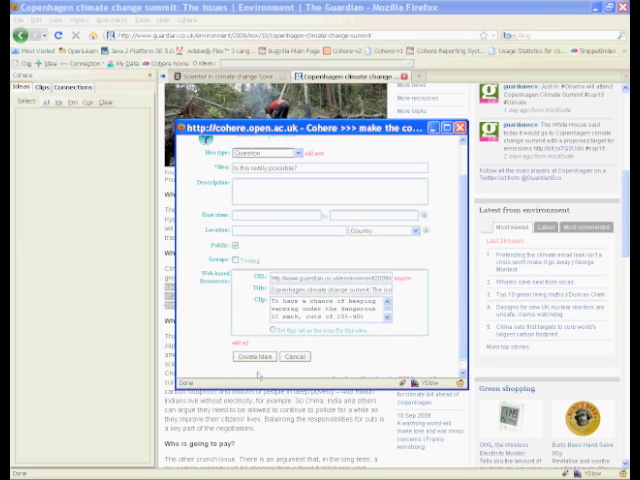
Create the Question idea 'Is this really possible?' with the 2C warming clip attached
{"action": "left_click", "coordinate": [253, 356]}
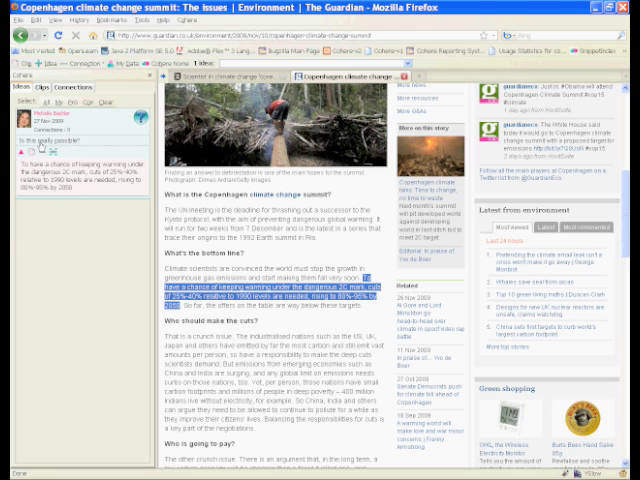
Scroll the Copenhagen article to view the highlighted 2C clip
{"action": "scroll", "scroll_direction": "down", "scroll_amount": 3}
{"action": "type", "text": "Are these achievable?"}
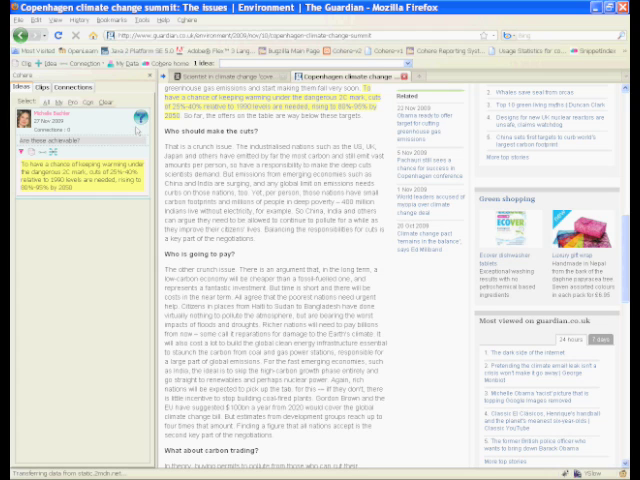
{"action": "mouse_move", "coordinate": [120, 244]}
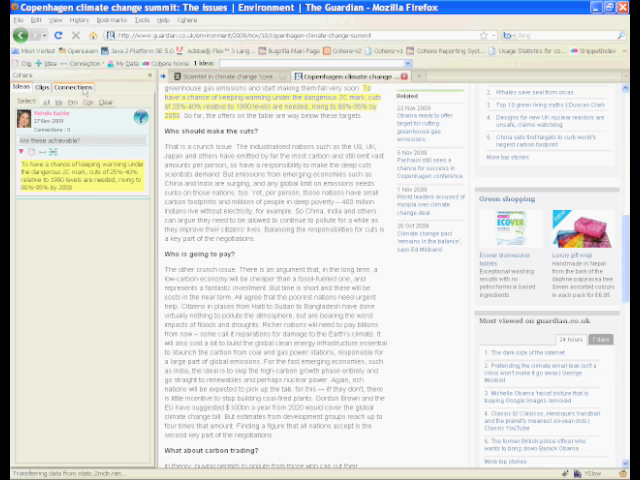
{"action": "scroll", "scroll_direction": "down", "scroll_amount": 3}
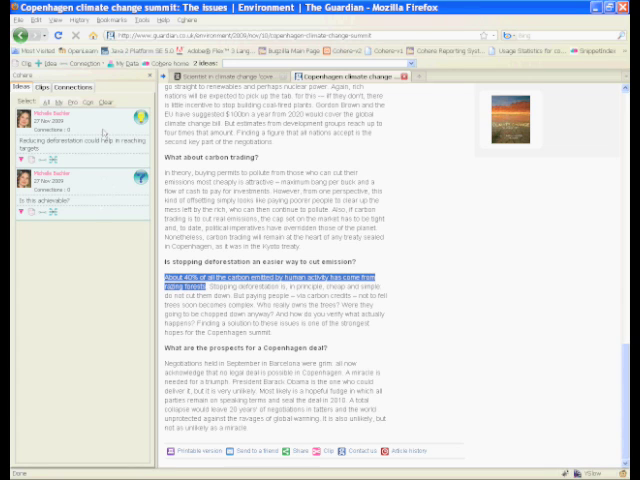
{"action": "mouse_move", "coordinate": [105, 178]}
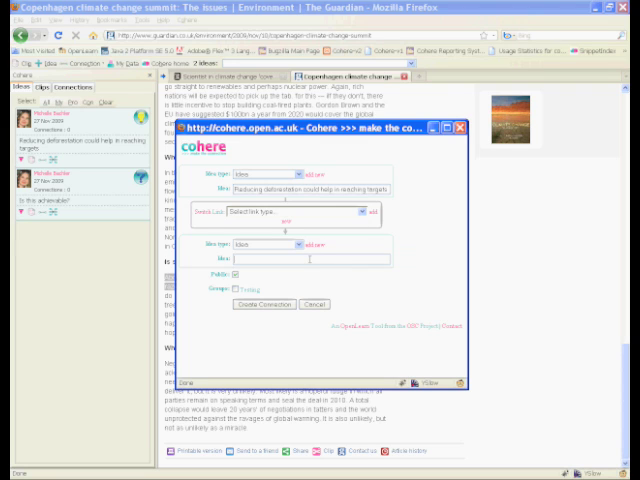
Set 'Is this achievable?' as the second idea in the connection form
{"action": "left_click", "coordinate": [283, 262]}
{"action": "type", "text": "Is this achievable?"}
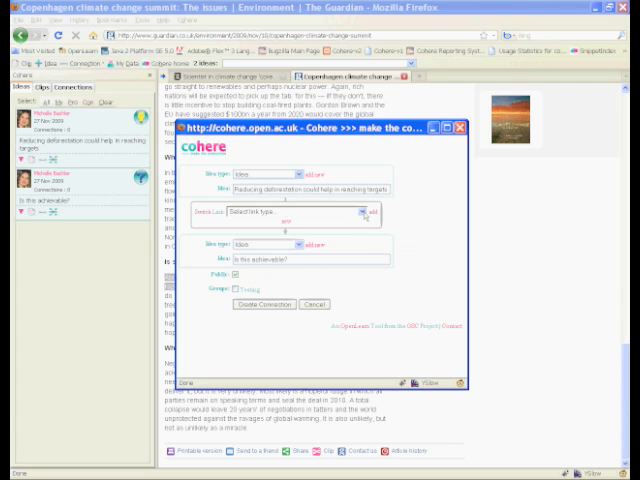
Open the Select link type dropdown to choose the connection type
{"action": "left_click", "coordinate": [357, 212]}
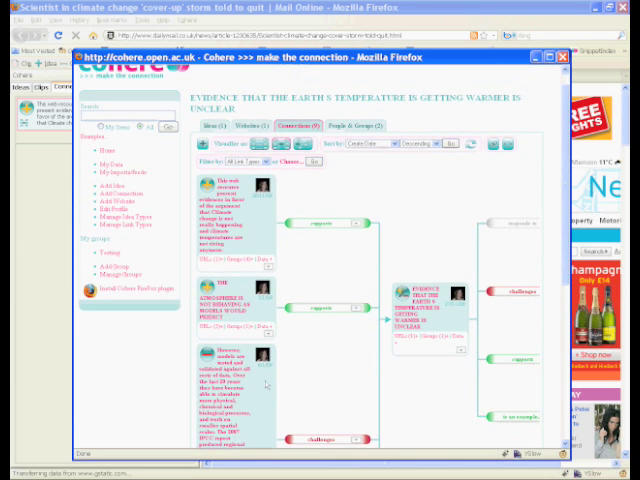
{"action": "mouse_move", "coordinate": [428, 413]}
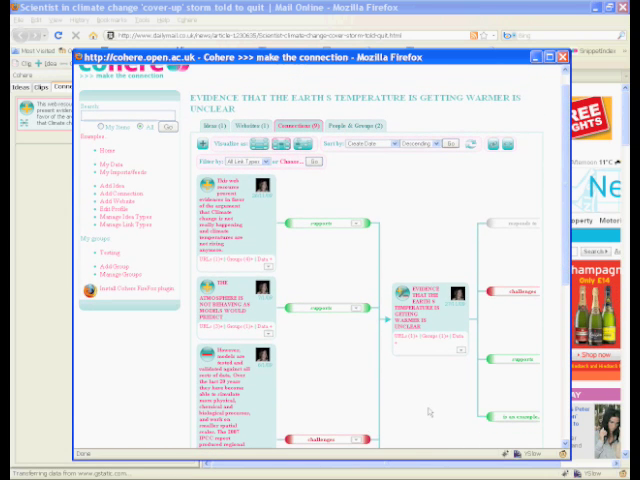